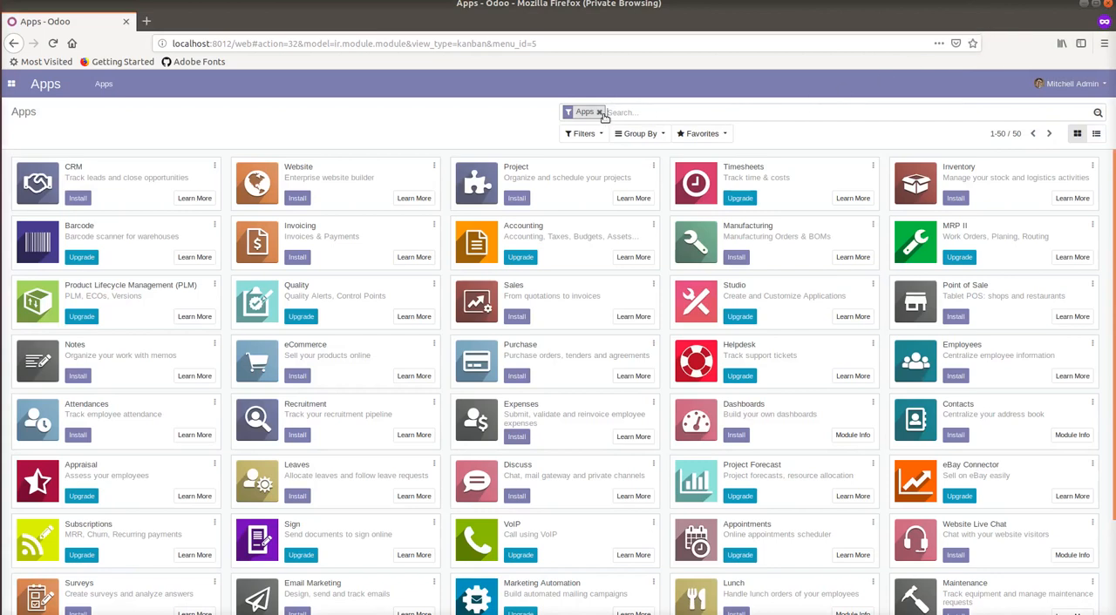
- Remove the Apps filter so all modules are listed, and start typing a search
{"action": "left_click", "coordinate": [600, 111]}
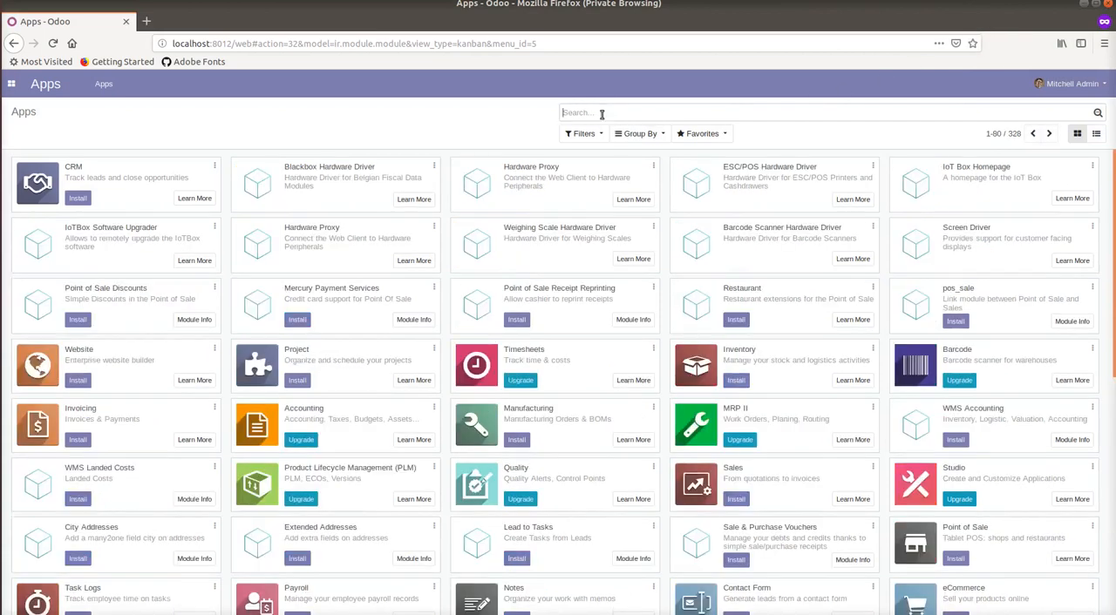
{"action": "type", "text": "my"}
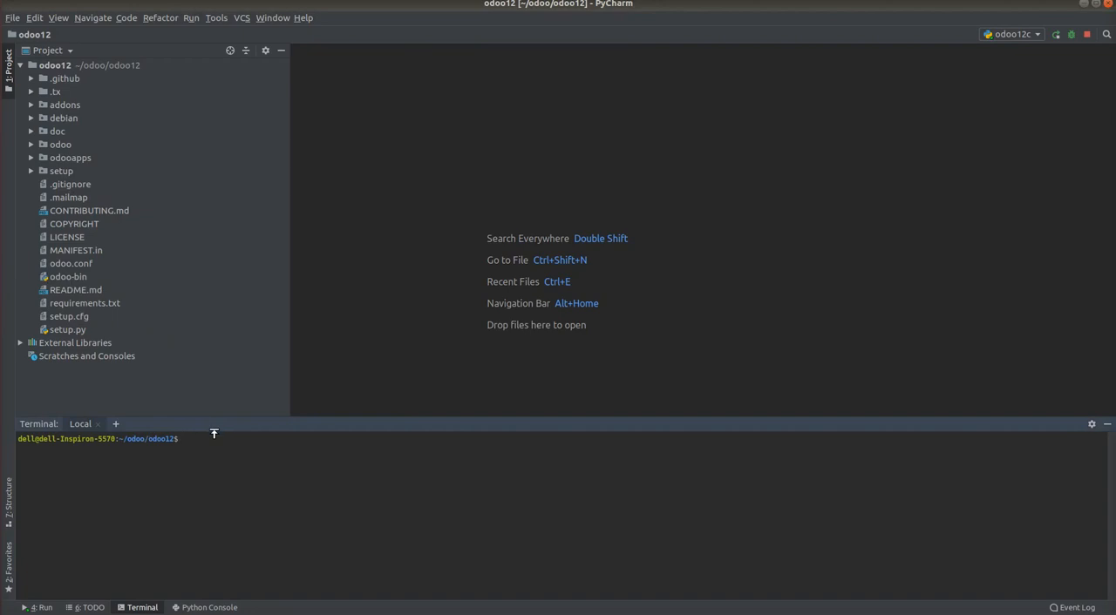
- Run ./odoo-bin scaffold my_odoo_module odooapps in the PyCharm terminal
{"action": "type", "text": "./odoo"}
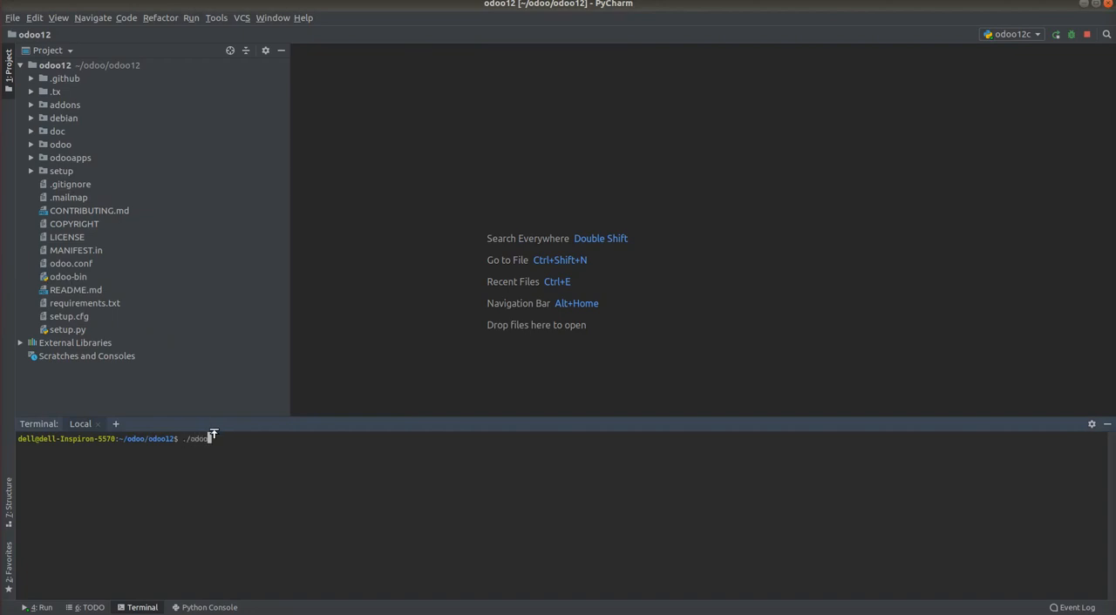
{"action": "type", "text": "bin scaffold"}
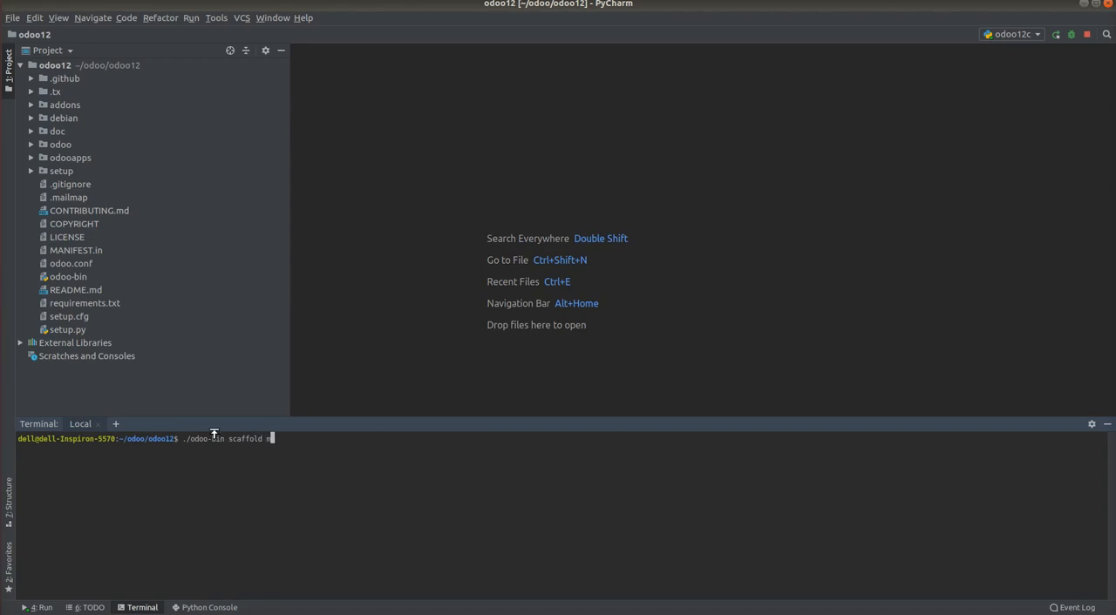
{"action": "type", "text": "my"}
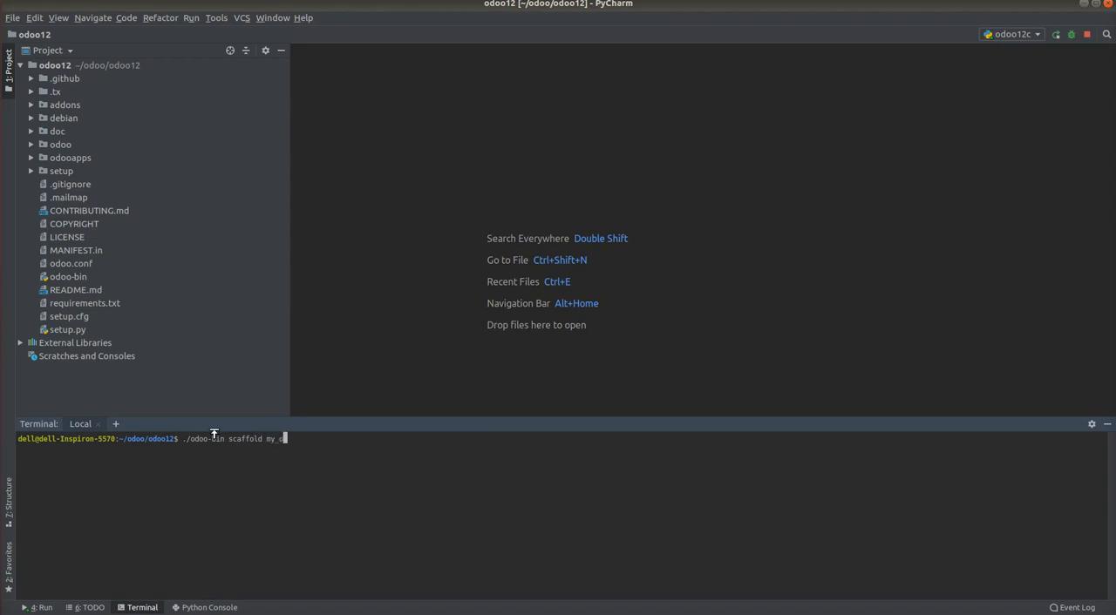
{"action": "type", "text": "_odoo"}
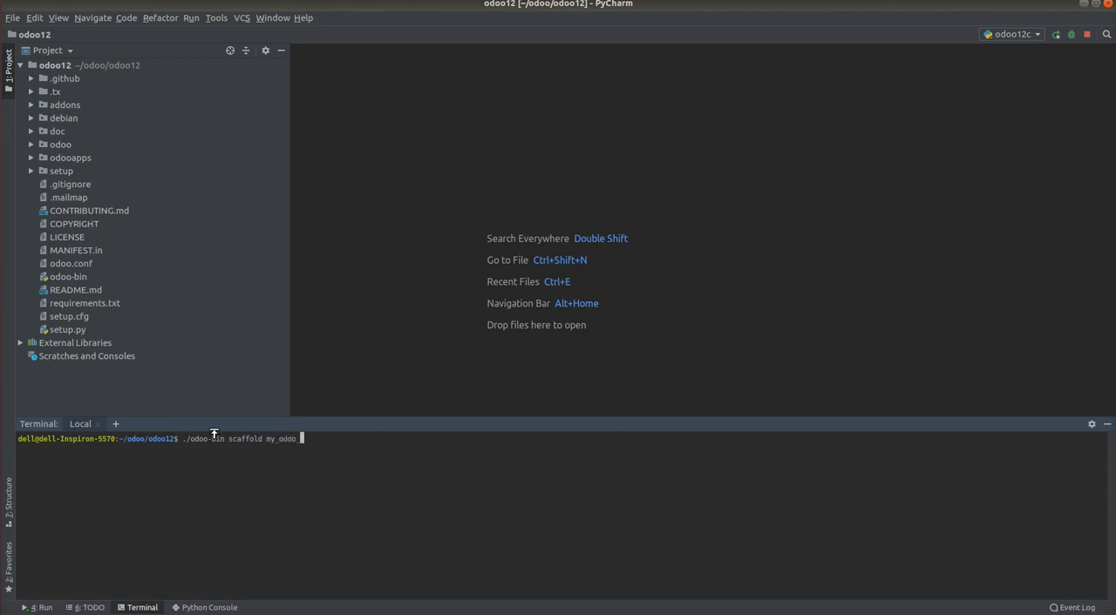
{"action": "type", "text": "_module odooapps"}
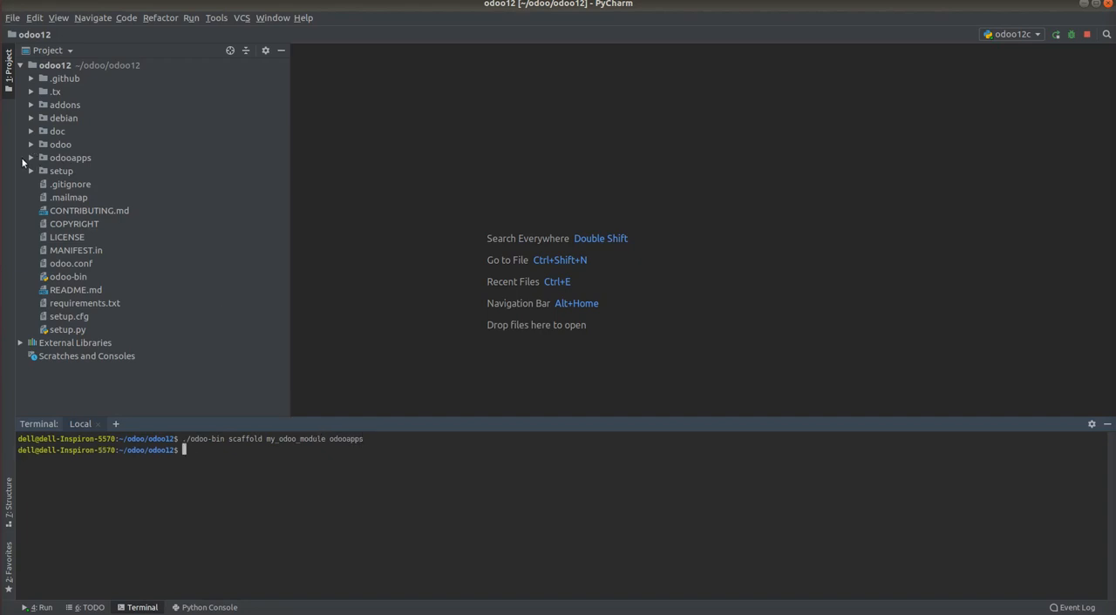
- Expand odooapps and my_odoo_module in the Project panel and view __manifest__.py
{"action": "left_click", "coordinate": [70, 158]}
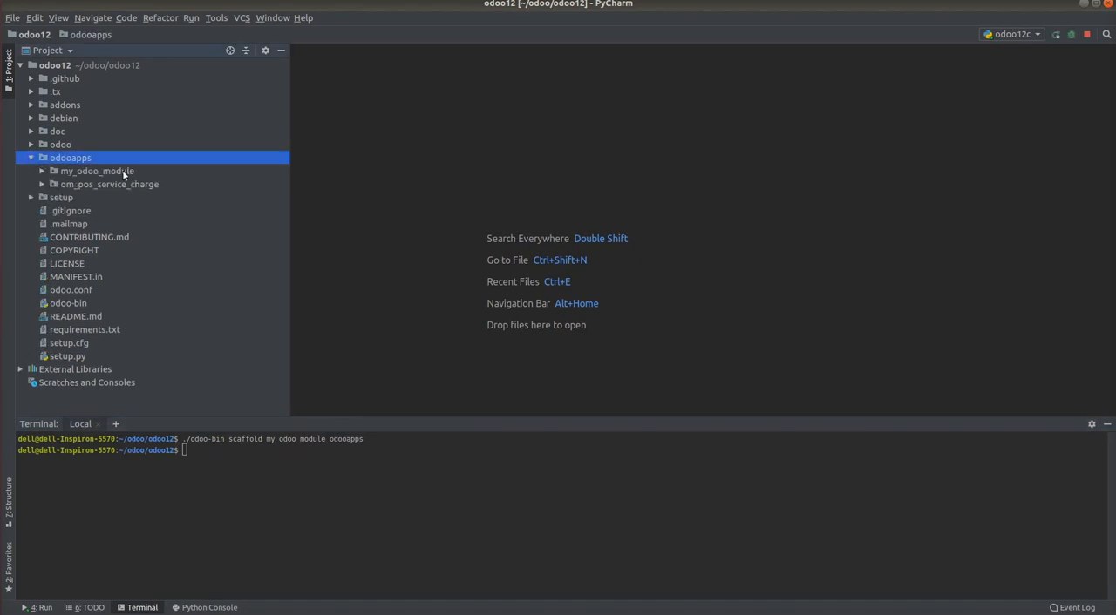
{"action": "mouse_move", "coordinate": [61, 184]}
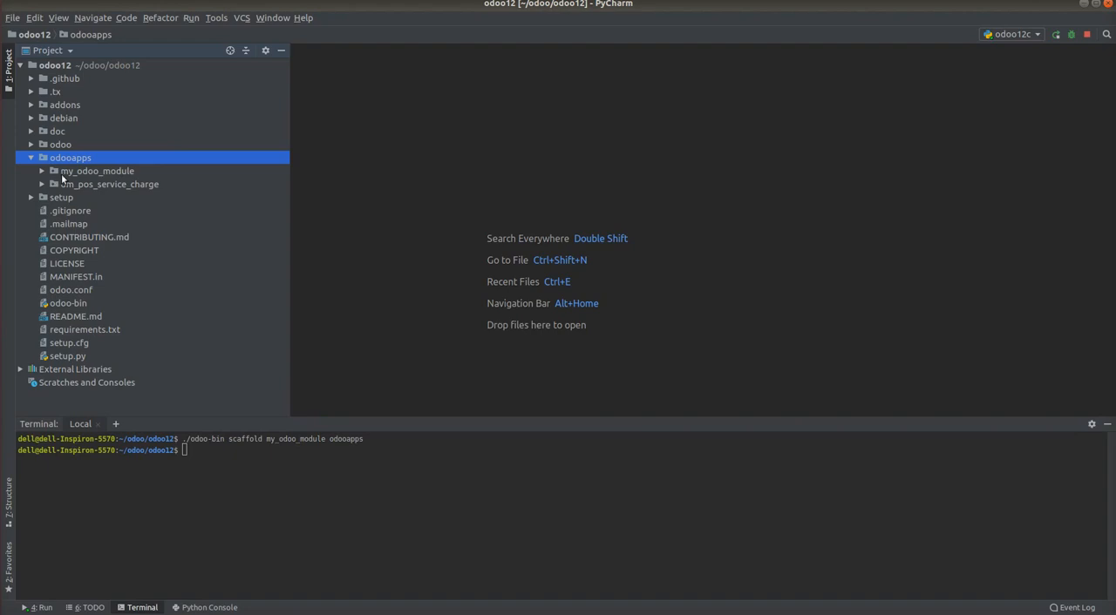
{"action": "left_click", "coordinate": [41, 171]}
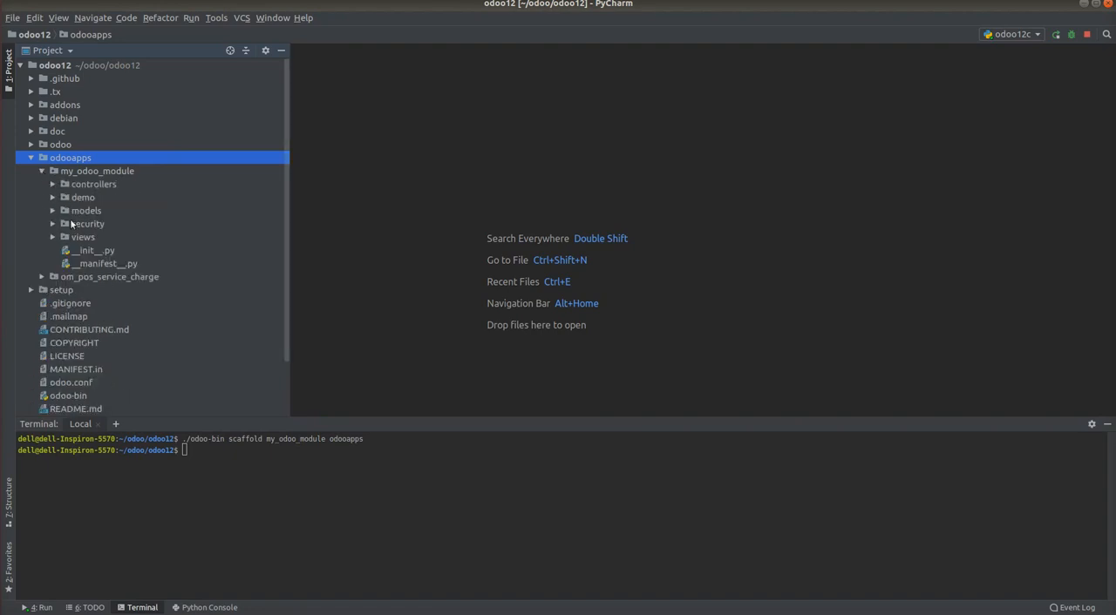
{"action": "mouse_move", "coordinate": [85, 250]}
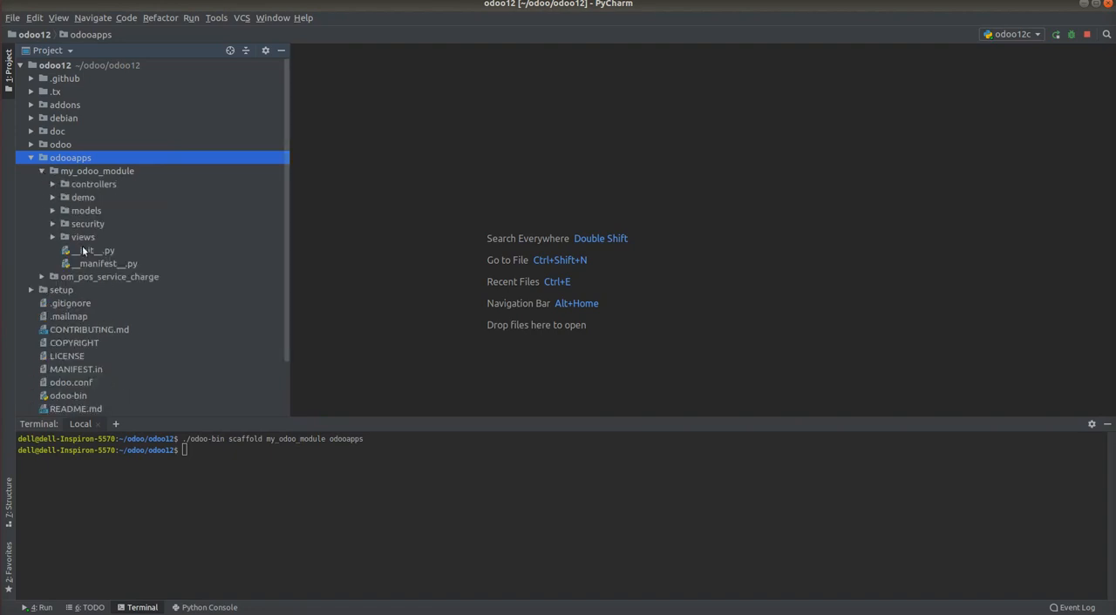
{"action": "double_click", "coordinate": [102, 264]}
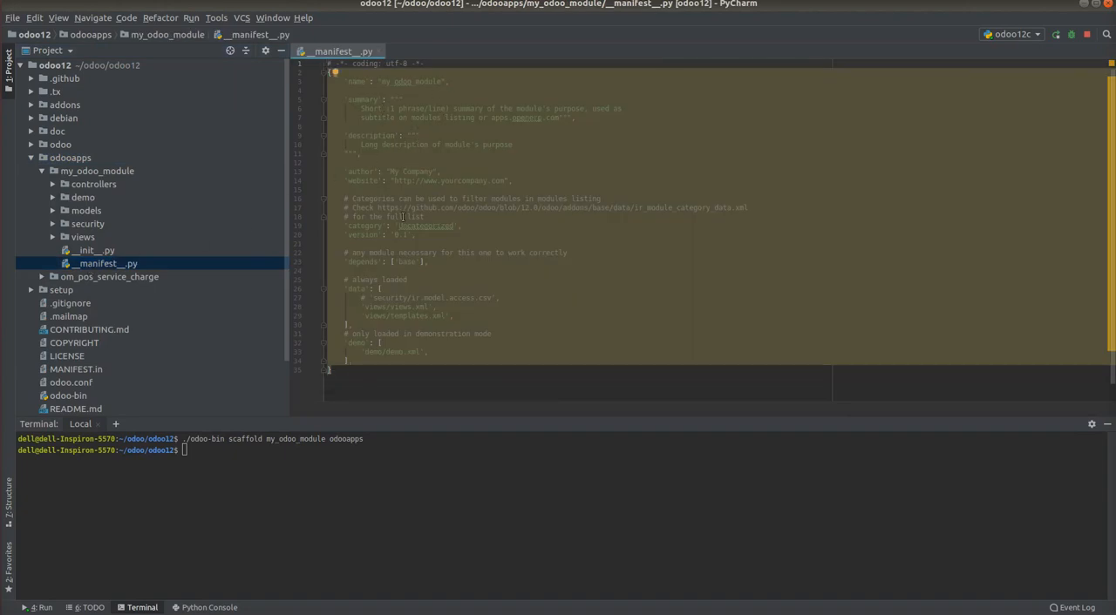
{"action": "mouse_move", "coordinate": [83, 587]}
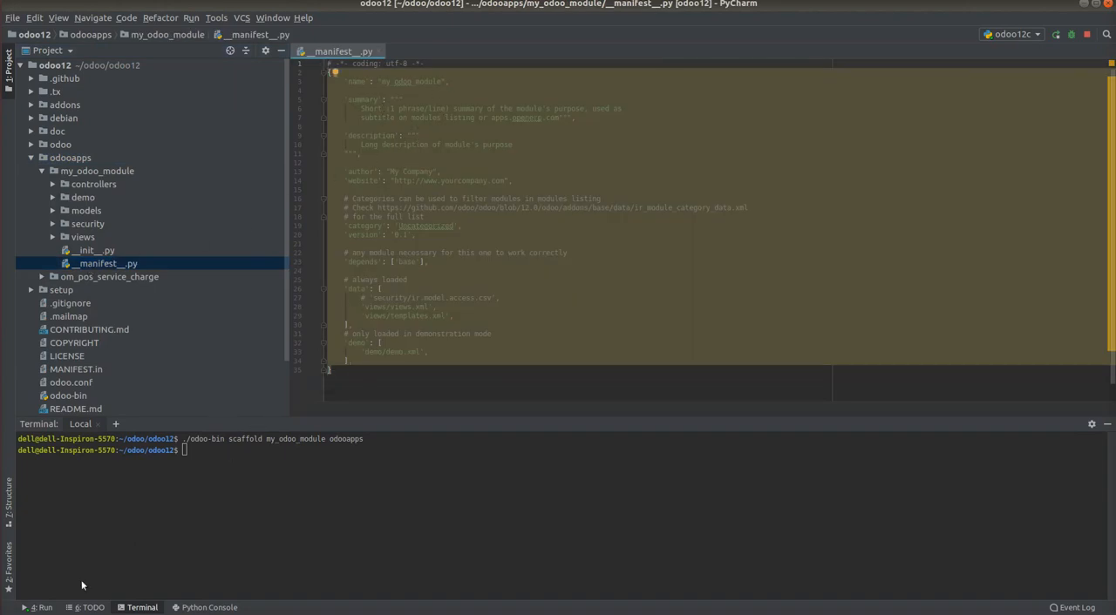
{"action": "left_click", "coordinate": [41, 607]}
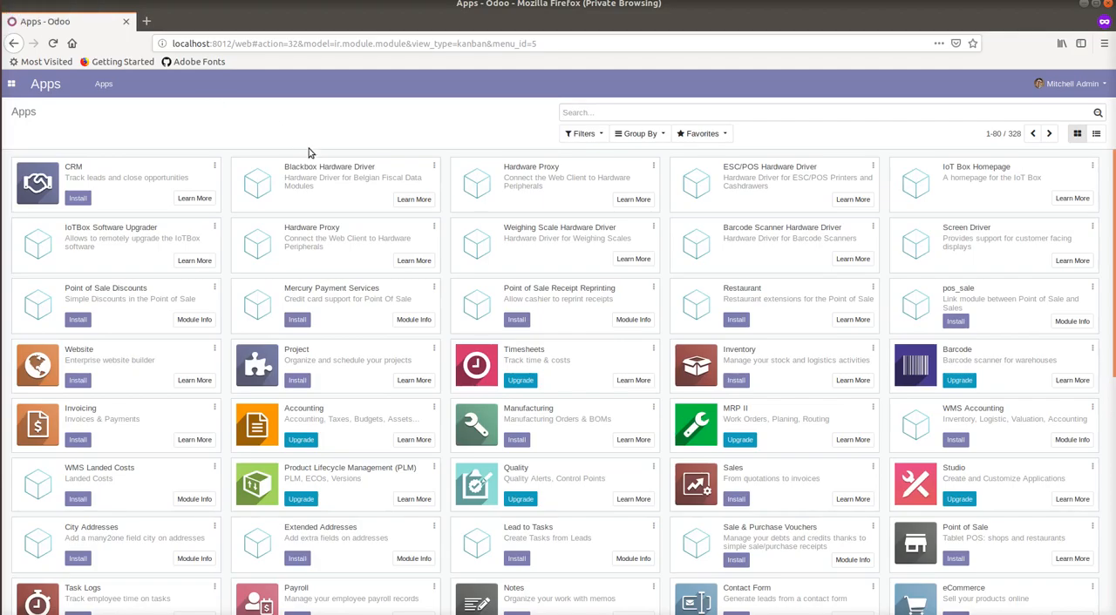
{"action": "mouse_move", "coordinate": [116, 97]}
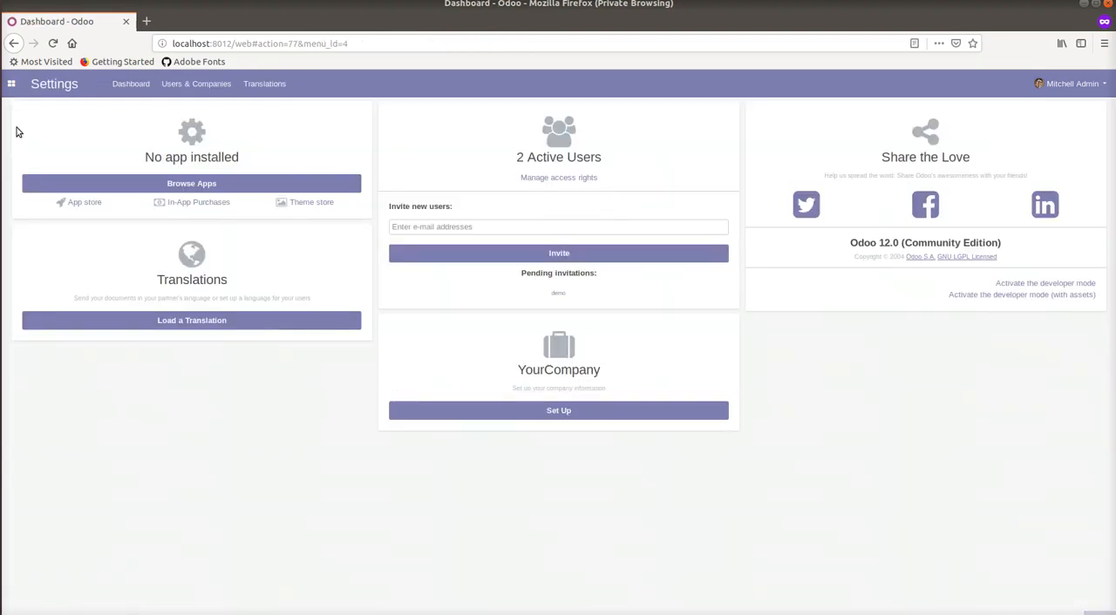
{"action": "mouse_move", "coordinate": [999, 295]}
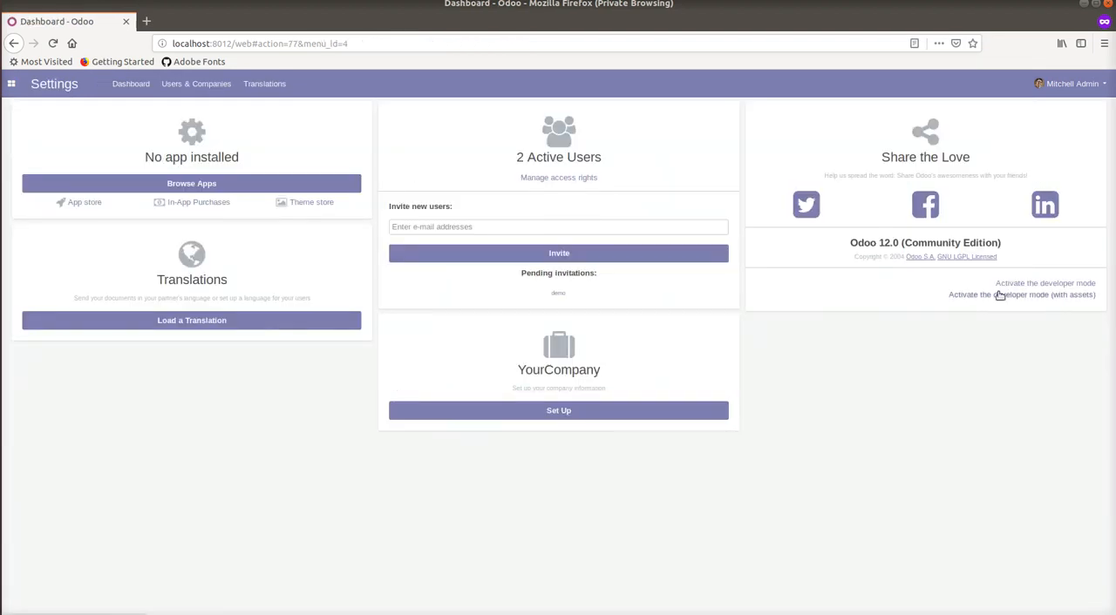
{"action": "mouse_move", "coordinate": [1021, 283]}
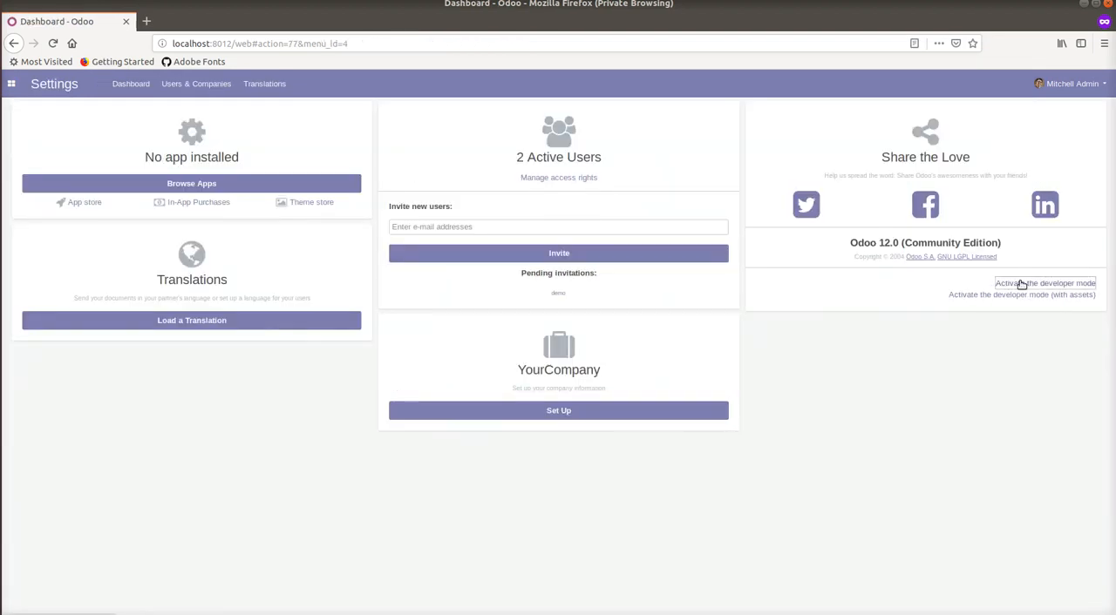
- Activate developer mode from the Settings page
{"action": "left_click", "coordinate": [1044, 283]}
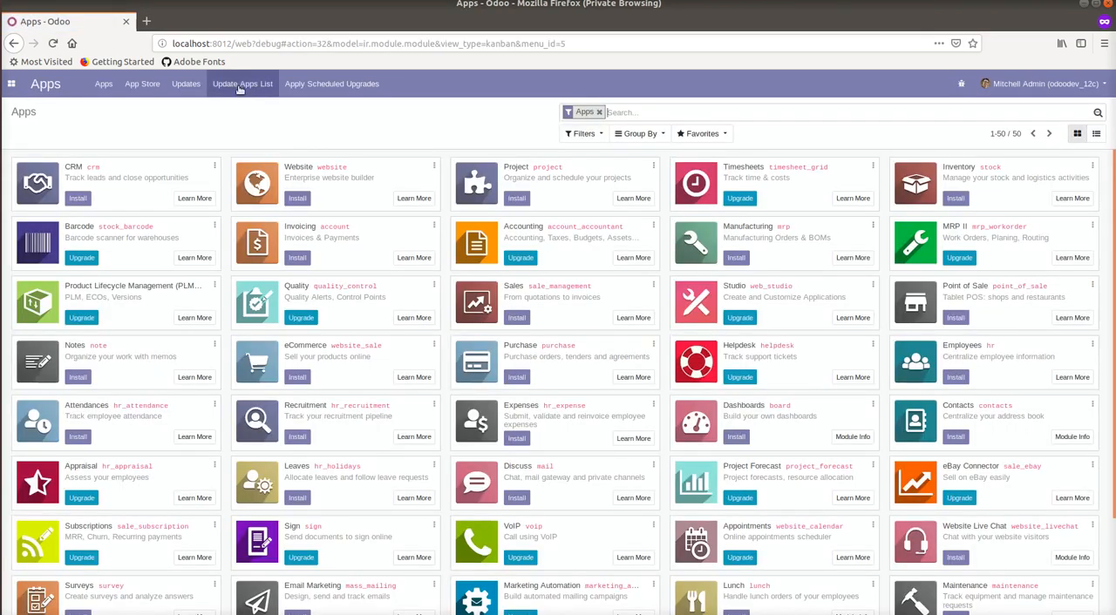
- Run Update Apps List and confirm it in the Module Update dialog
{"action": "left_click", "coordinate": [241, 84]}
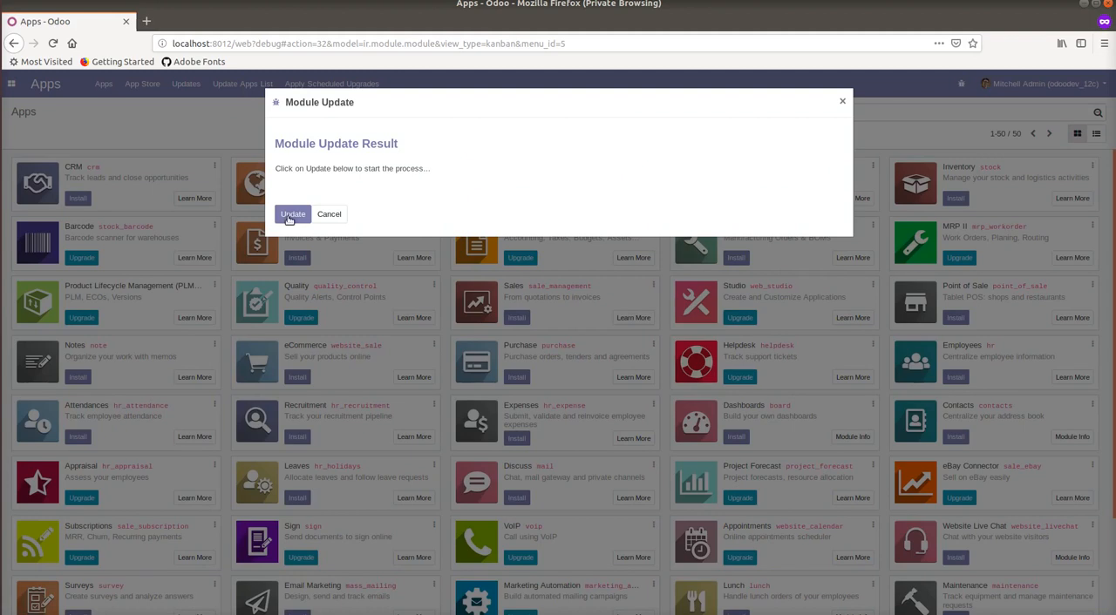
{"action": "left_click", "coordinate": [293, 213]}
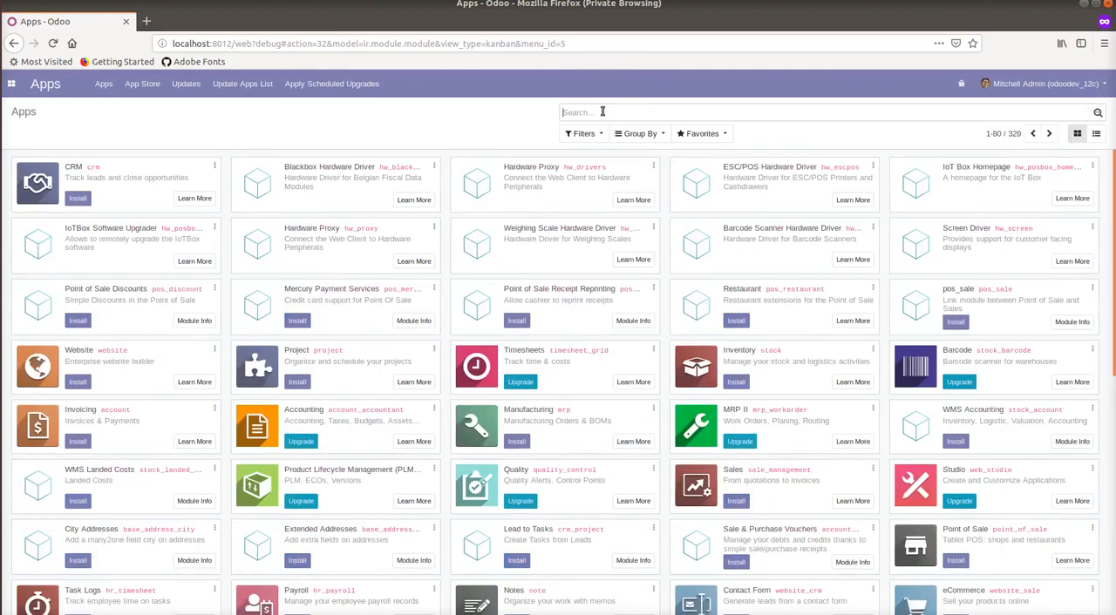
- Search Apps for my_odoo_module and bring up its card's extra options
{"action": "type", "text": "odoo"}
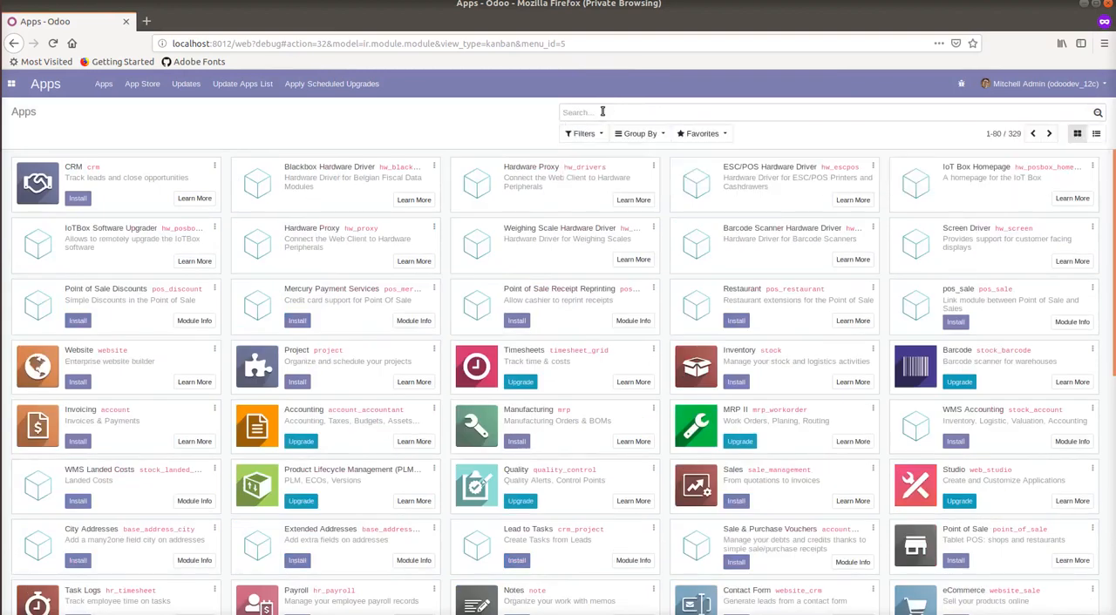
{"action": "type", "text": "my_o"}
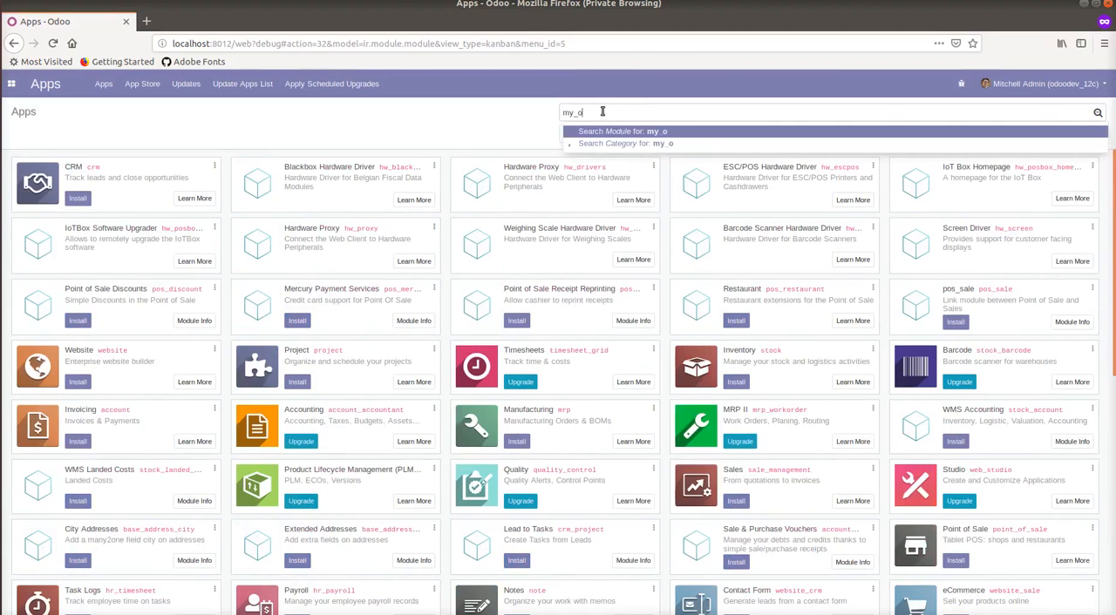
{"action": "type", "text": "doo_"}
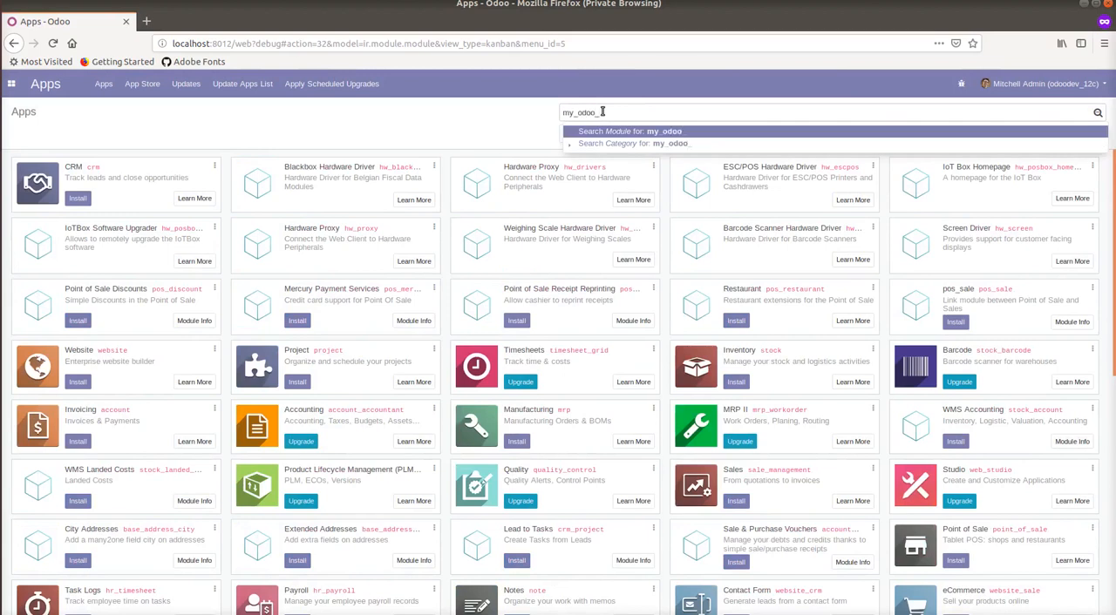
{"action": "type", "text": "module"}
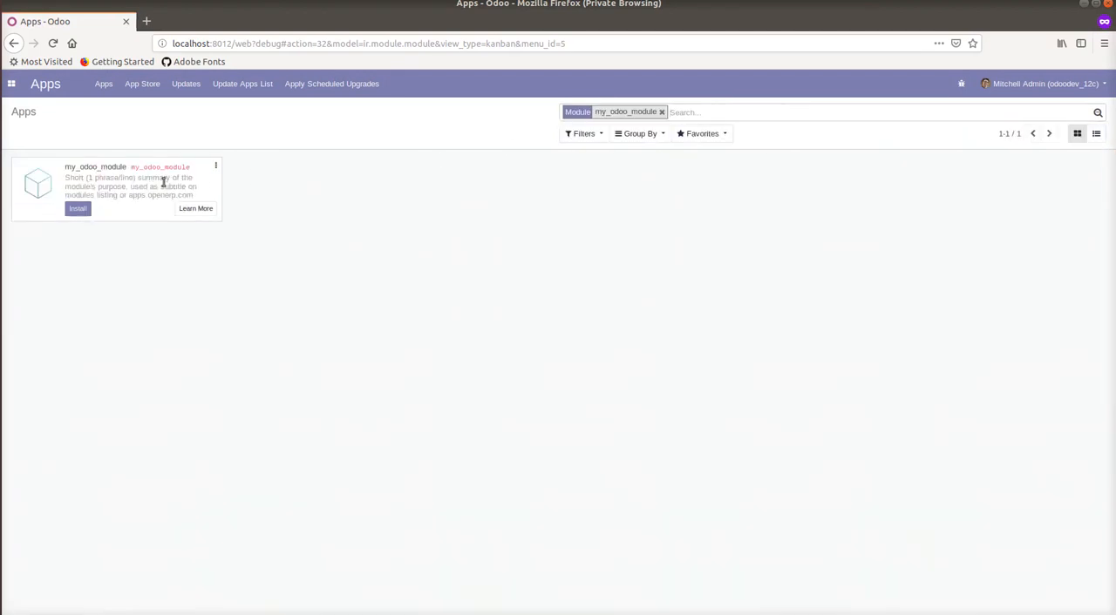
{"action": "mouse_move", "coordinate": [114, 177]}
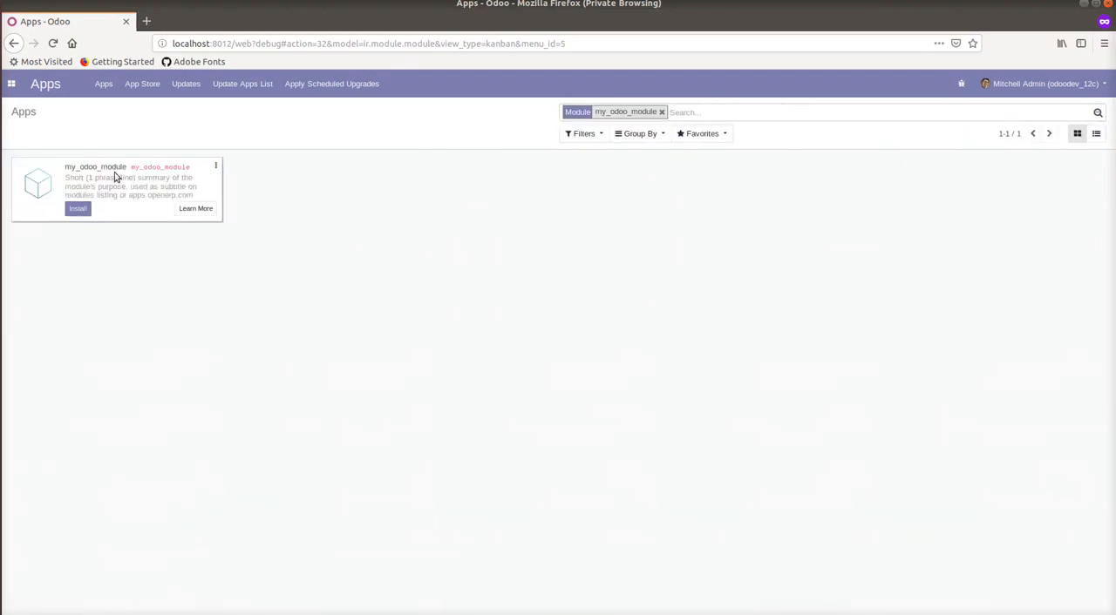
{"action": "mouse_move", "coordinate": [108, 166]}
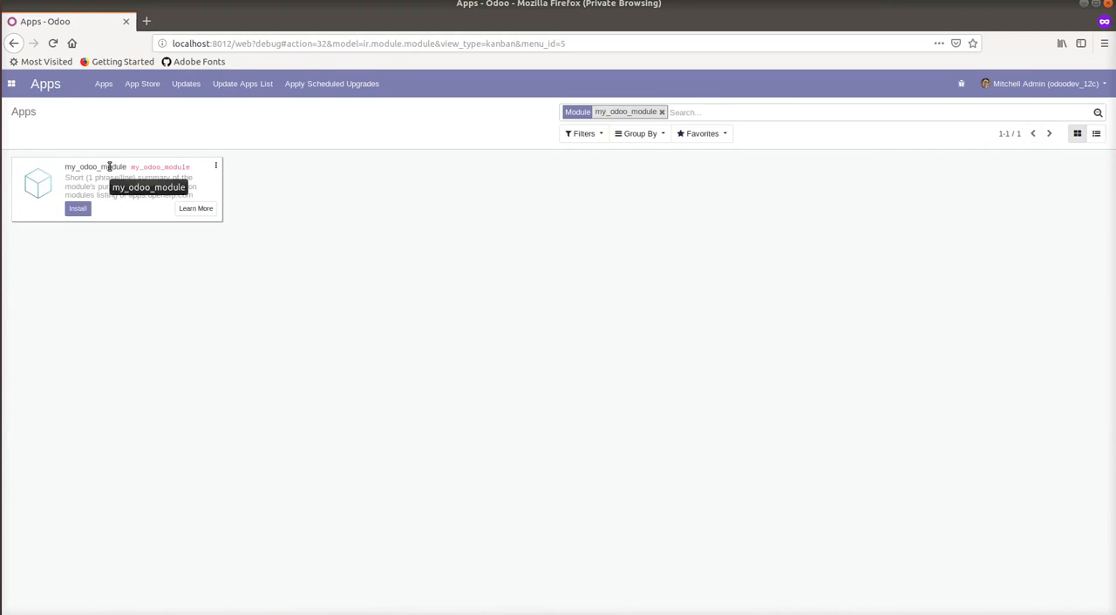
{"action": "mouse_move", "coordinate": [217, 166]}
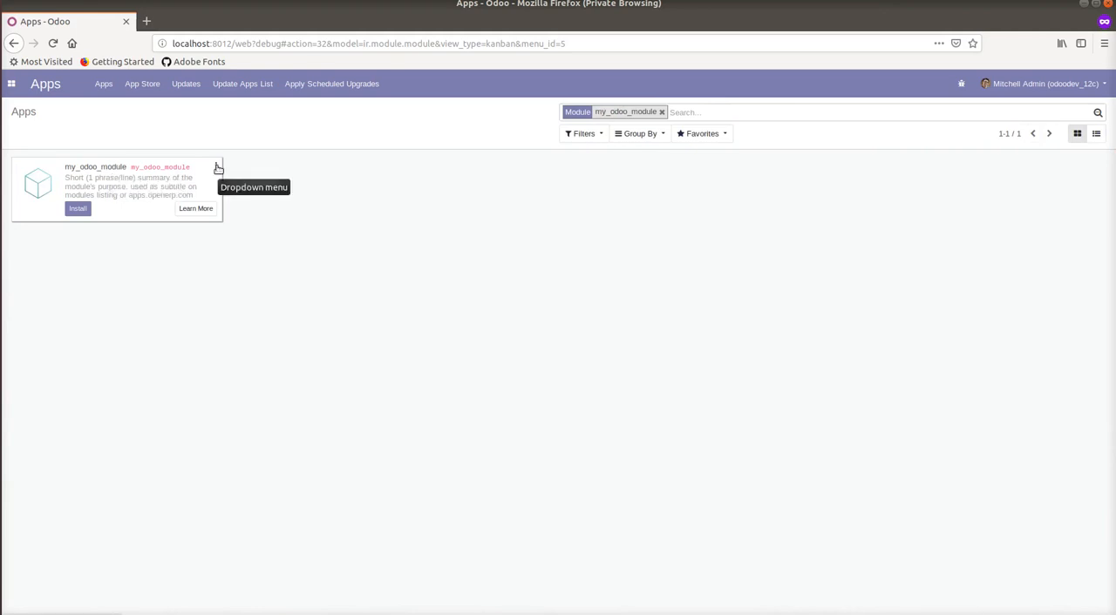
{"action": "left_click", "coordinate": [96, 178]}
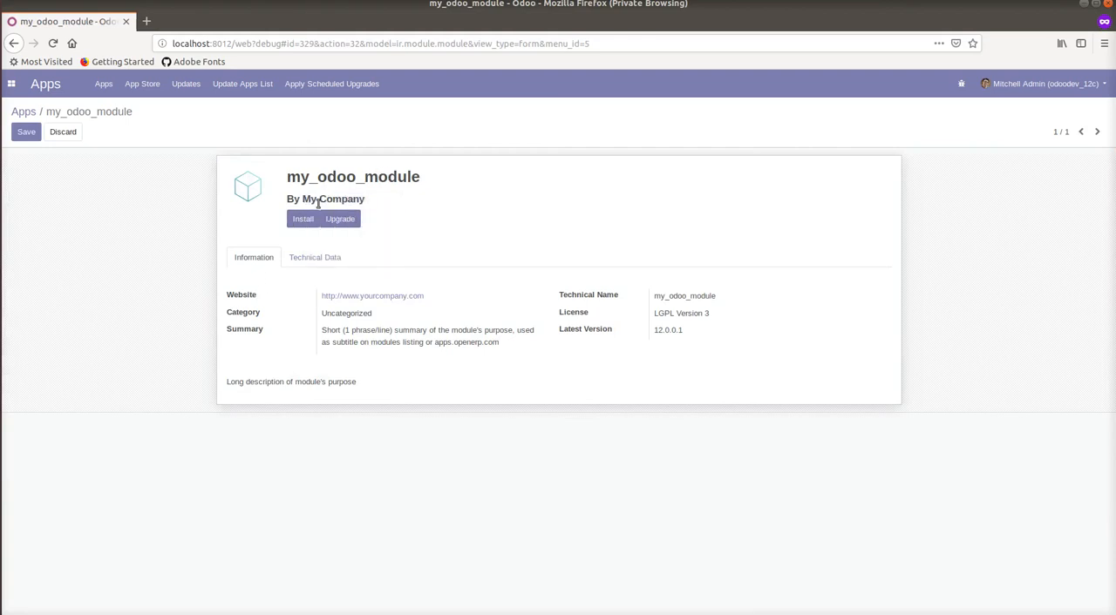
{"action": "mouse_move", "coordinate": [266, 298]}
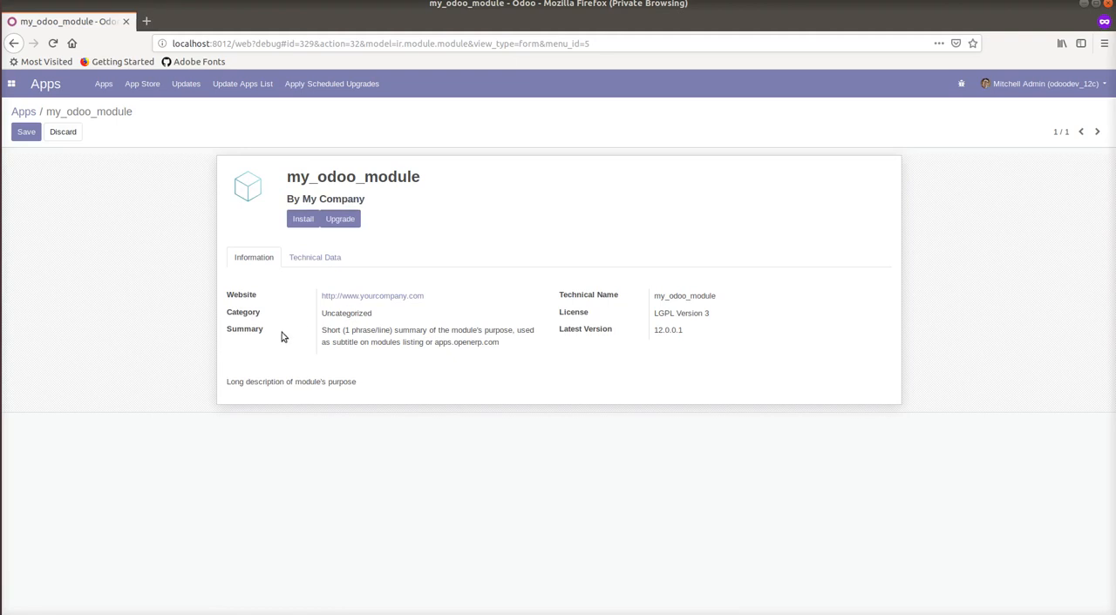
{"action": "mouse_move", "coordinate": [628, 322]}
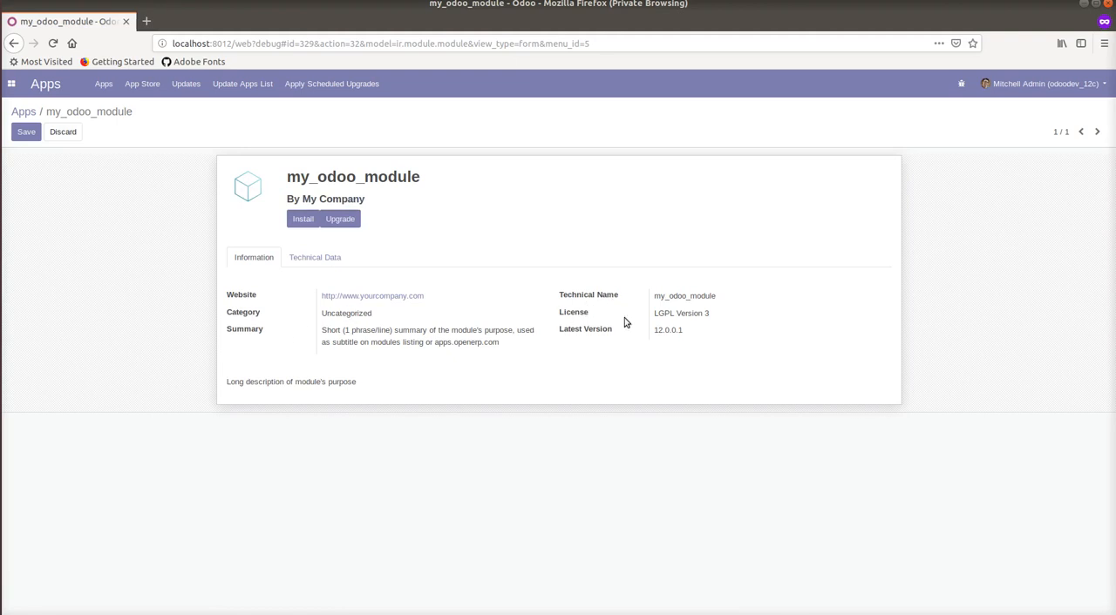
{"action": "mouse_move", "coordinate": [360, 385]}
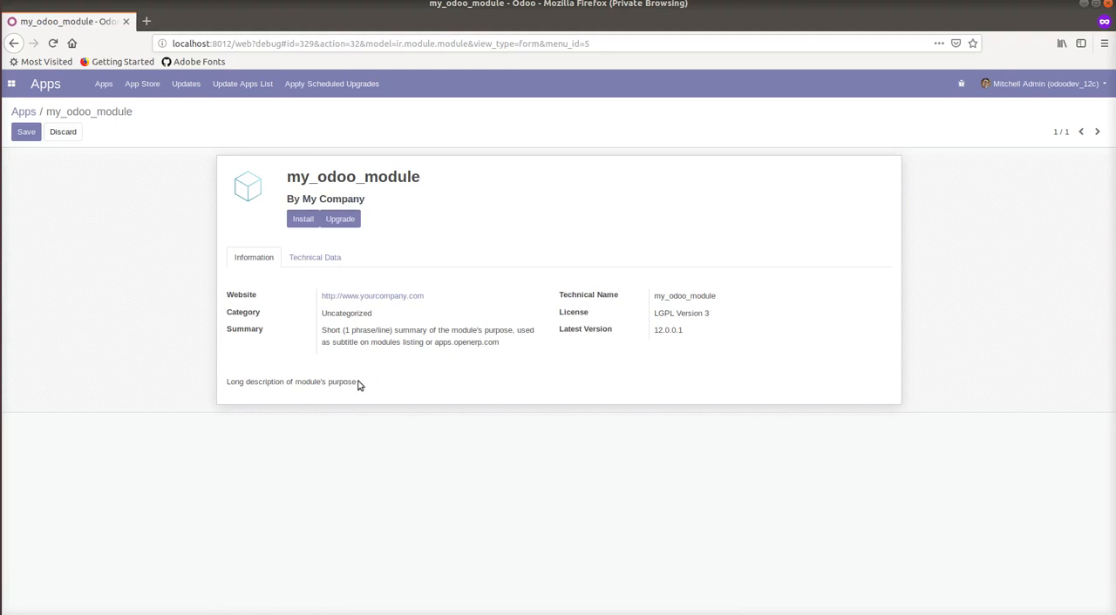
{"action": "mouse_move", "coordinate": [153, 381]}
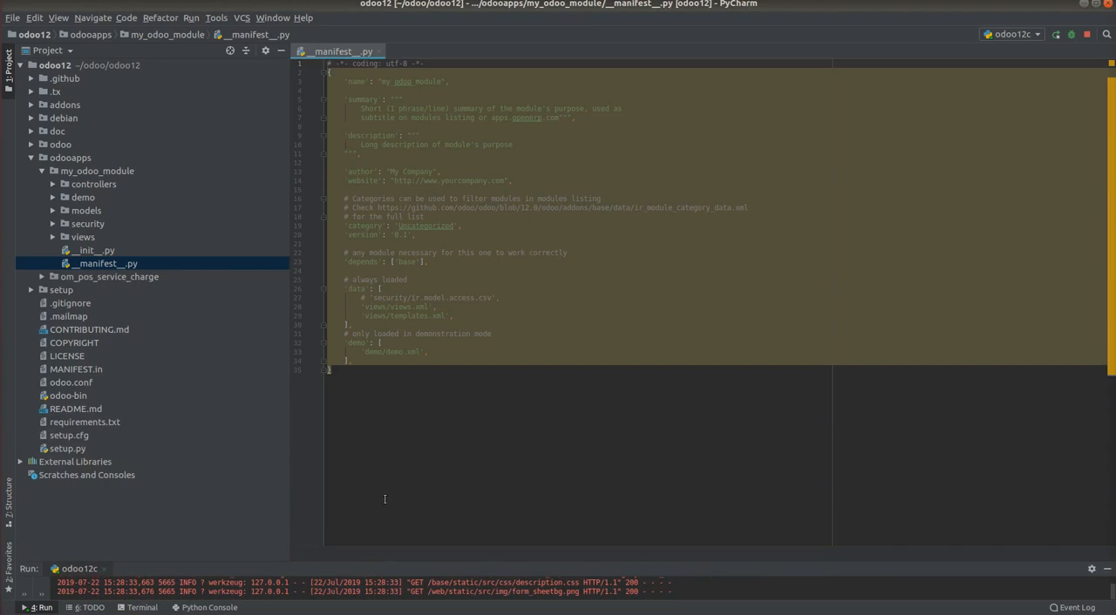
{"action": "mouse_move", "coordinate": [436, 428]}
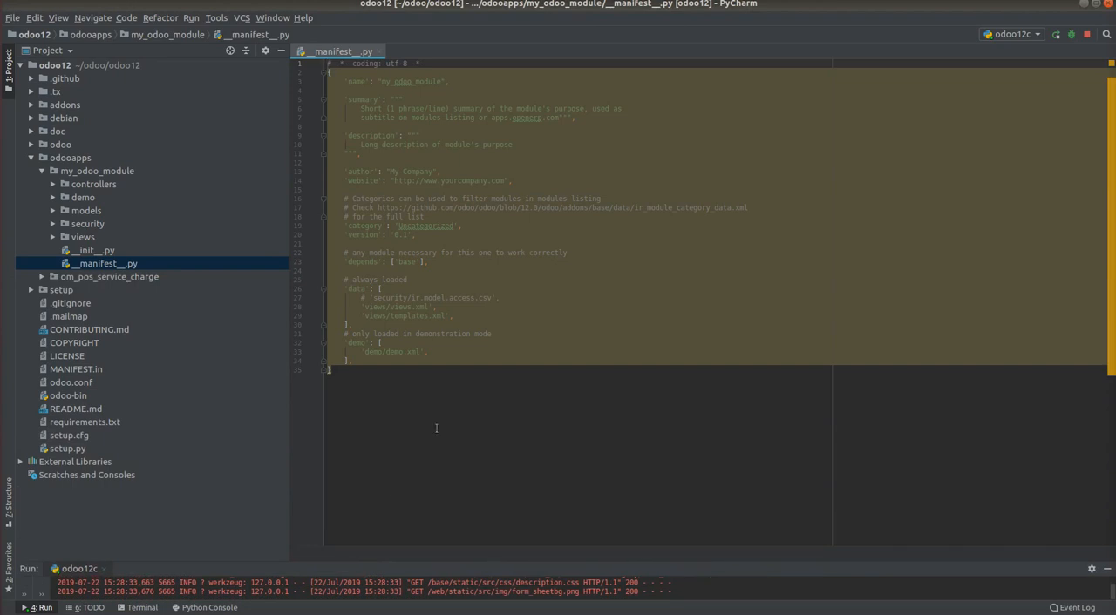